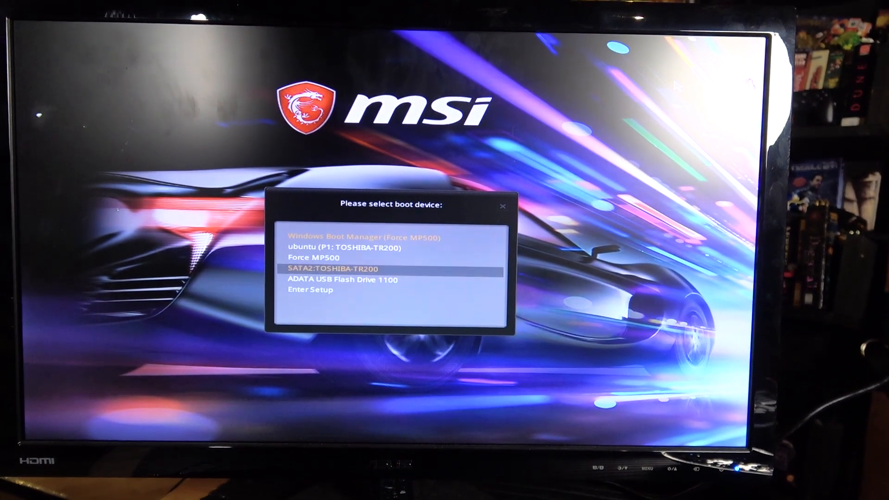
# Move the boot selection past the ADATA USB Flash Drive to Windows Boot Manager (Force MP500).
pyautogui.press('Down')
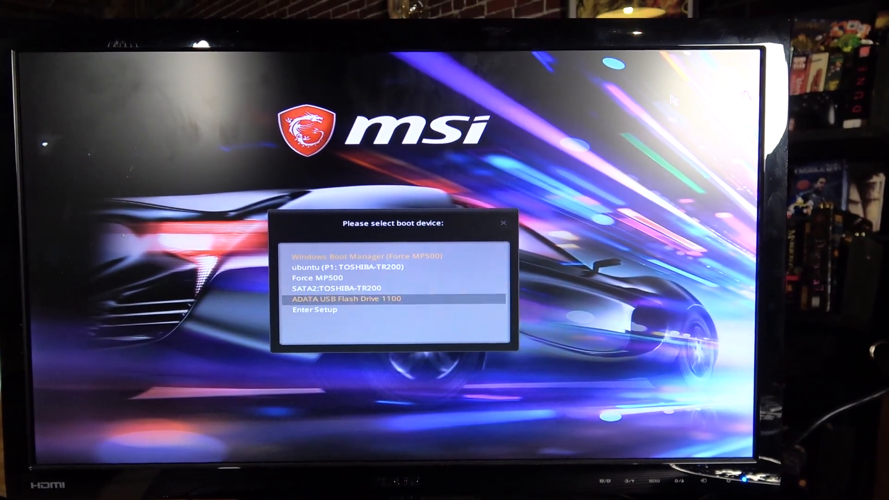
pyautogui.press('up')
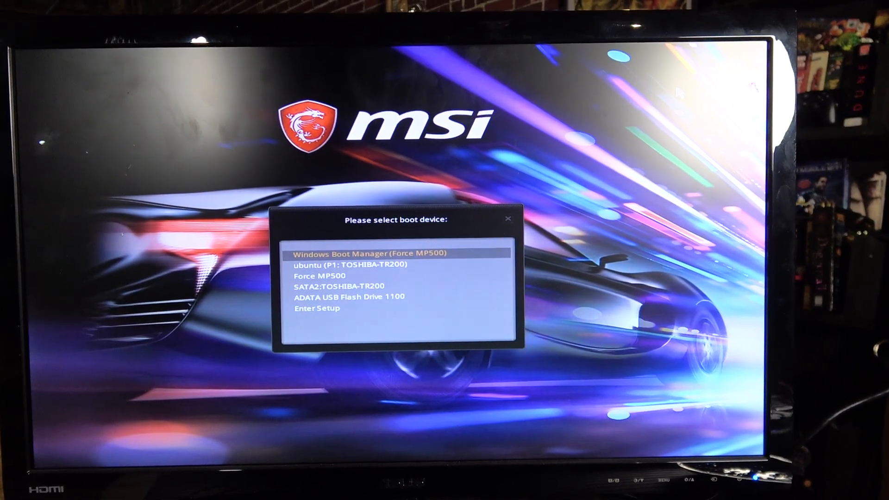